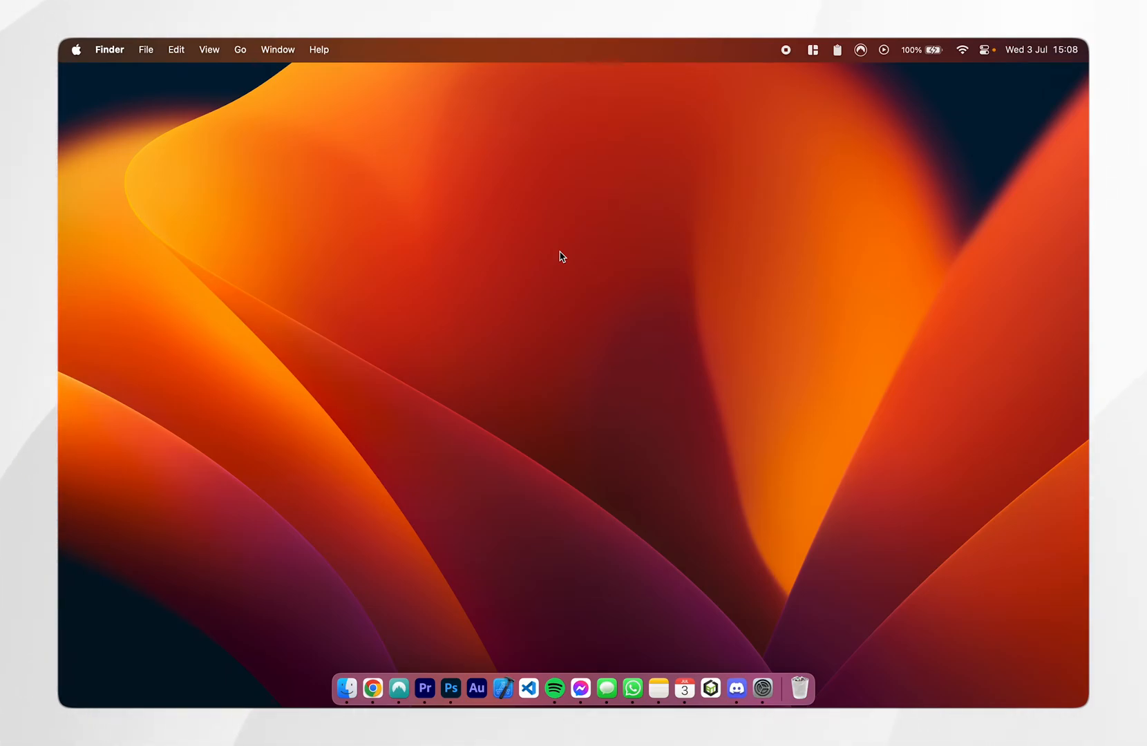
{"action": "mouse_move", "coordinate": [547, 276]}
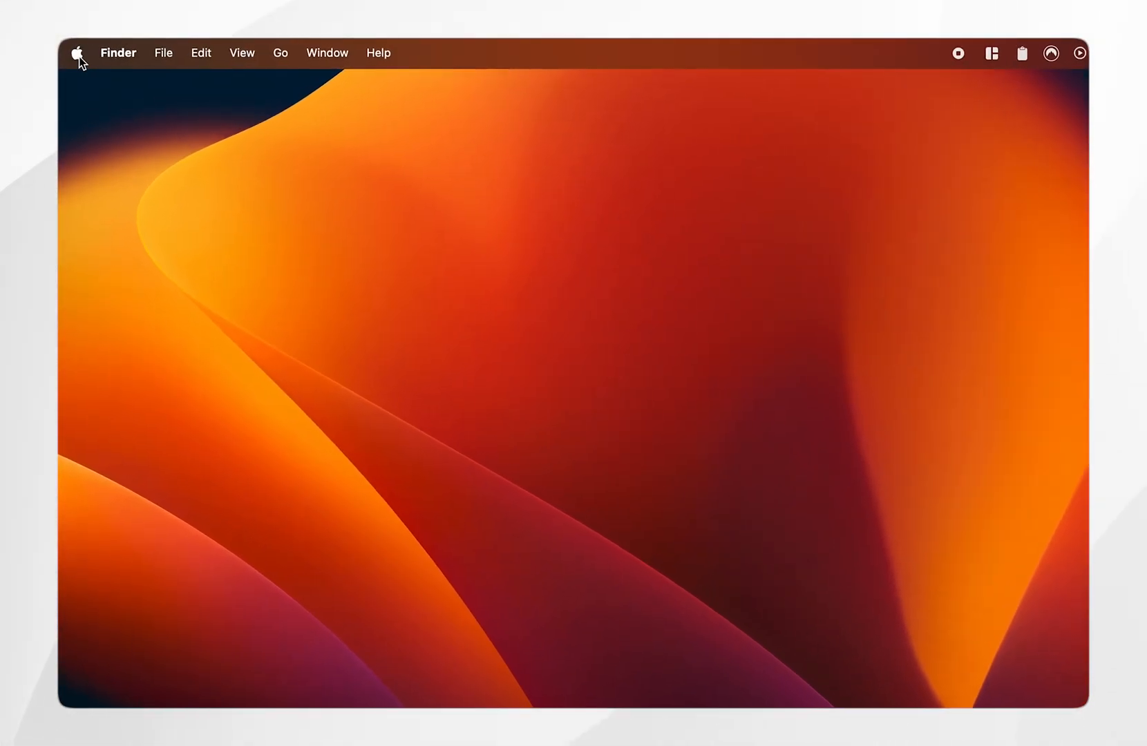
Step: Launch System Settings from the Apple menu on the Finder desktop
{"action": "left_click", "coordinate": [79, 52]}
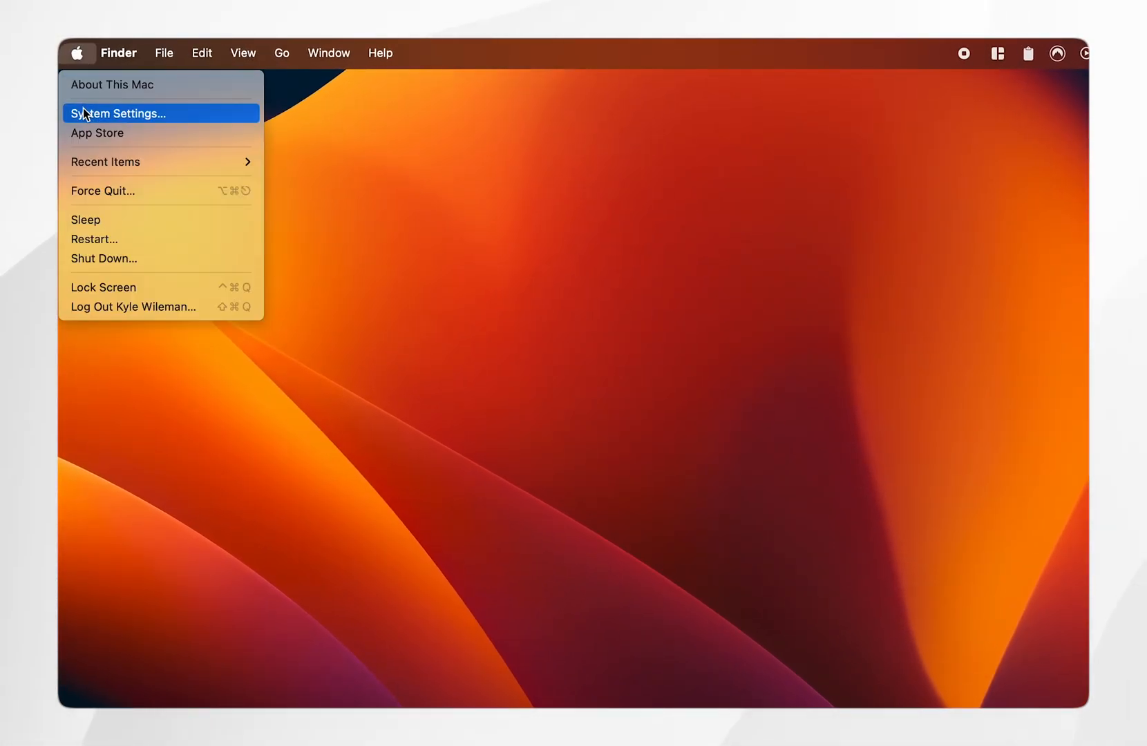
{"action": "left_click", "coordinate": [119, 113]}
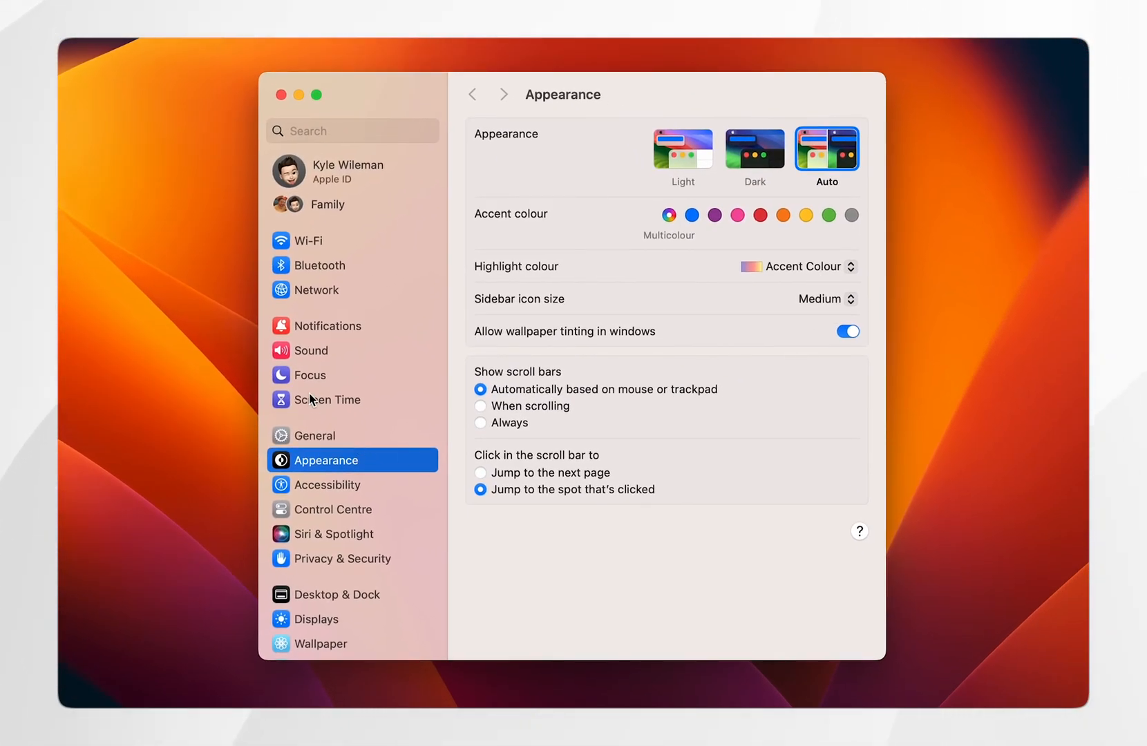
{"action": "mouse_move", "coordinate": [304, 355]}
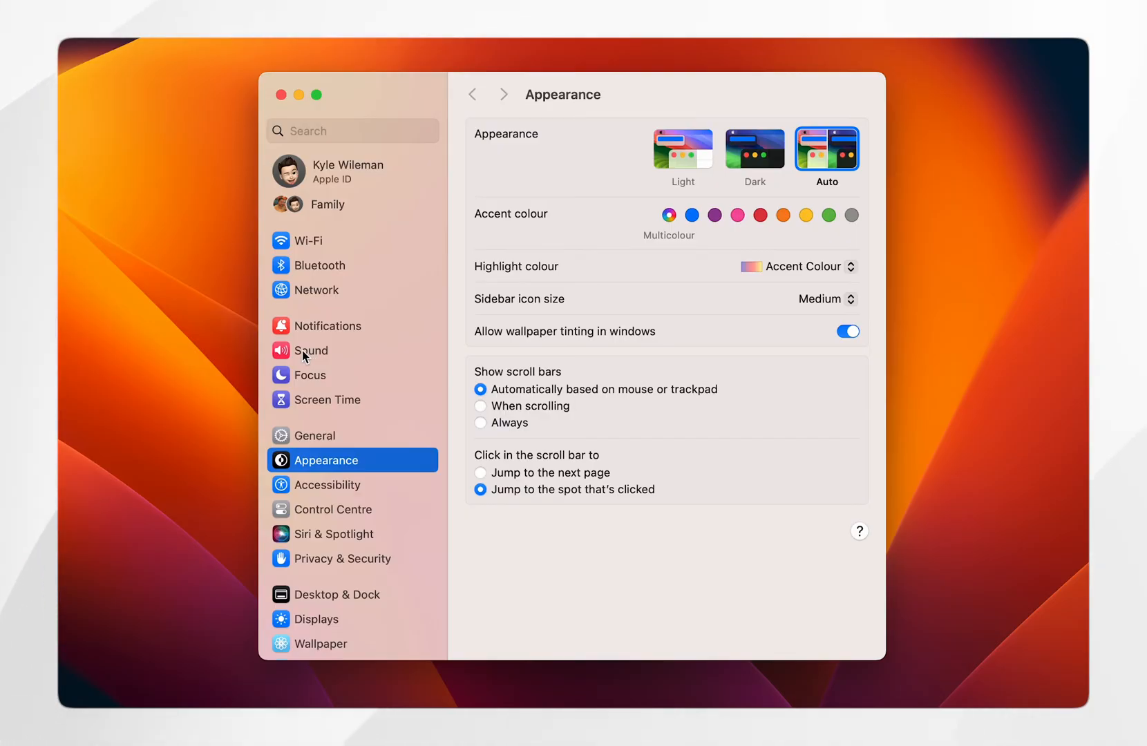
Step: Show the Sound pane's Output device list under Output & Input
{"action": "left_click", "coordinate": [311, 351]}
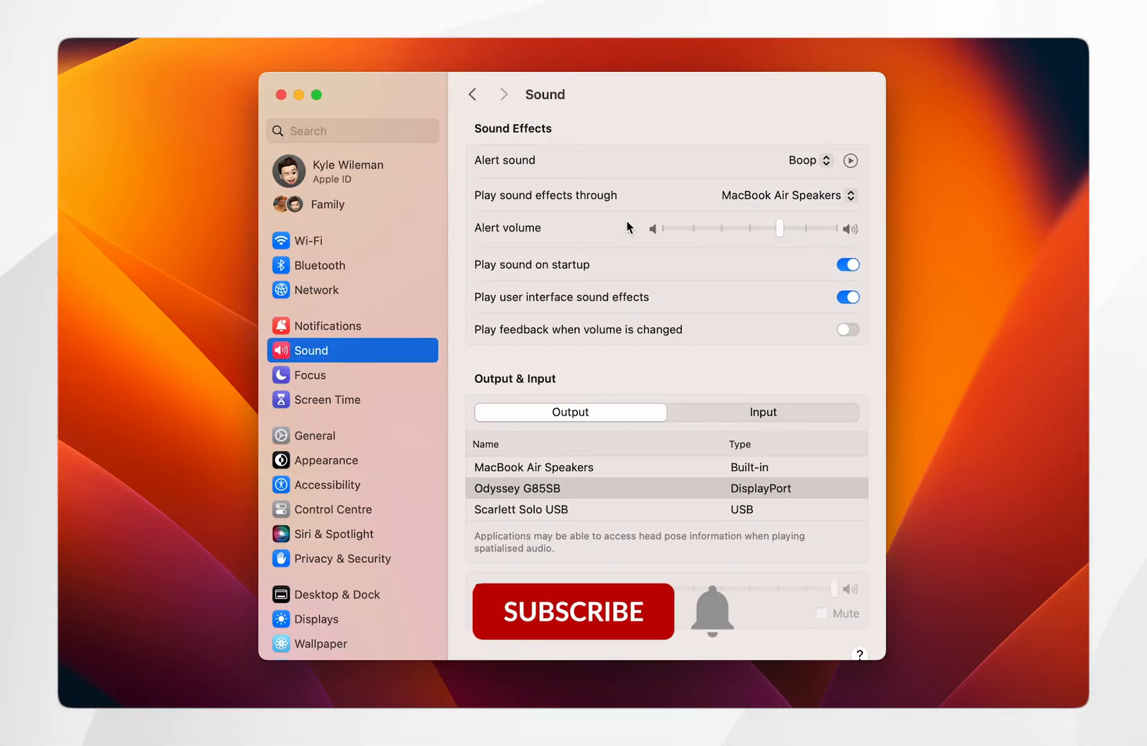
{"action": "left_click", "coordinate": [572, 612]}
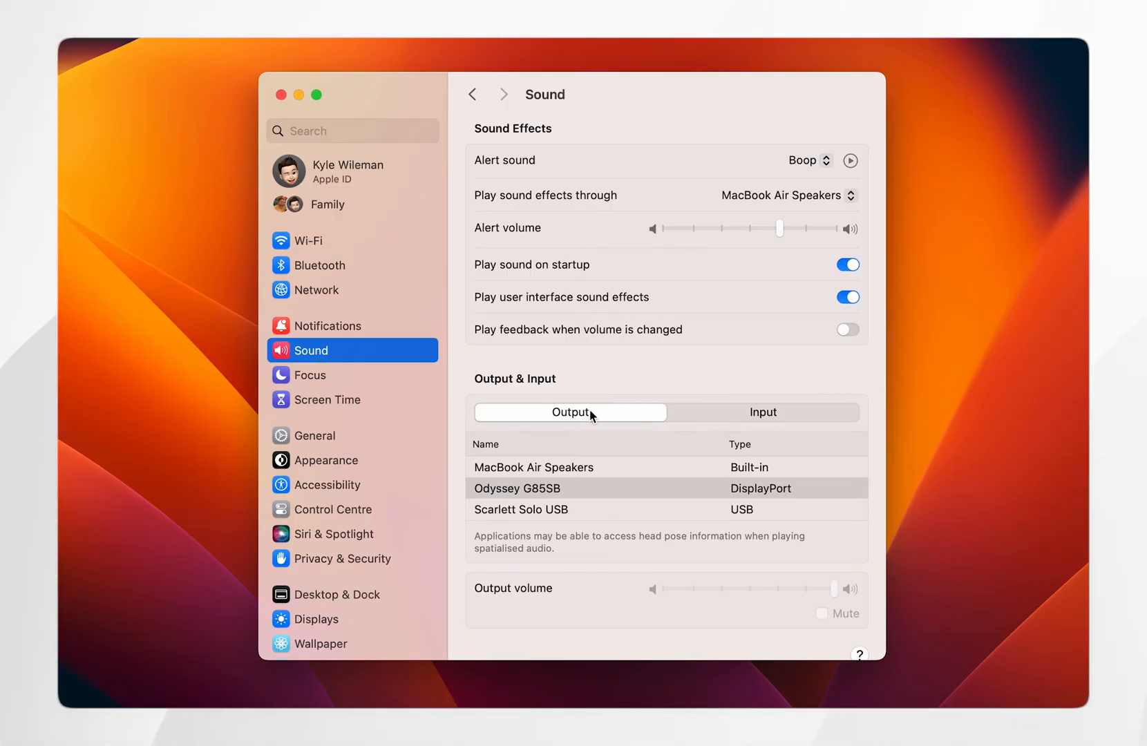
{"action": "mouse_move", "coordinate": [572, 500]}
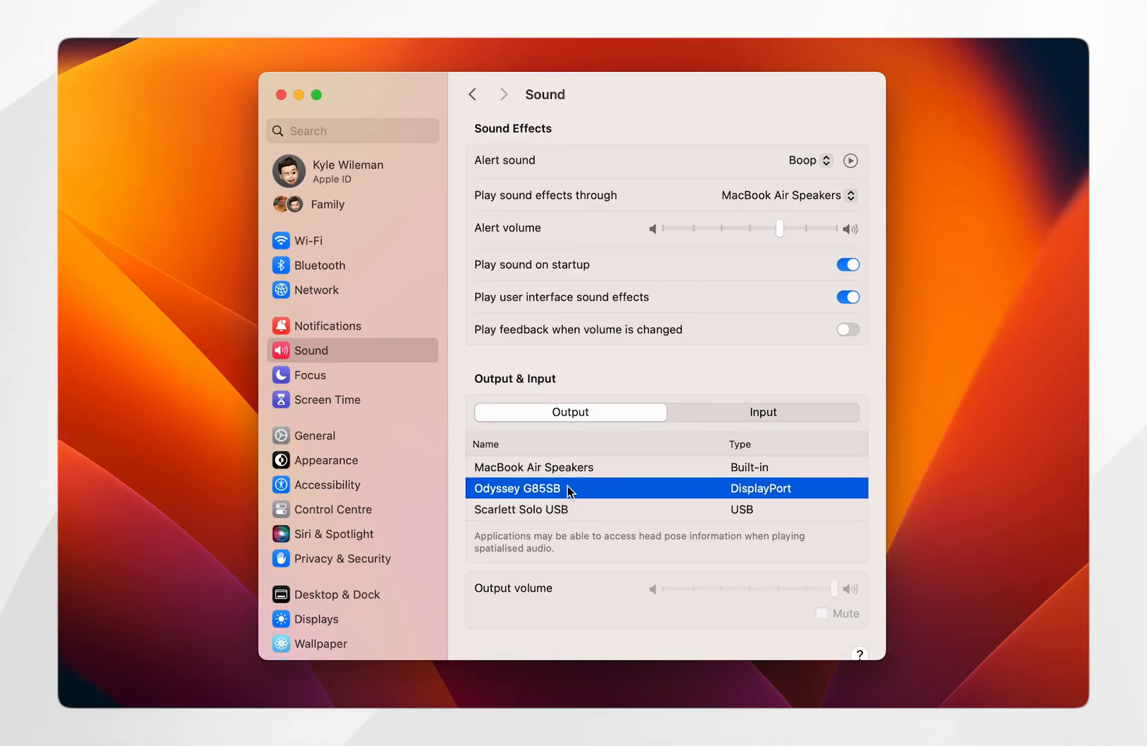
{"action": "mouse_move", "coordinate": [481, 495]}
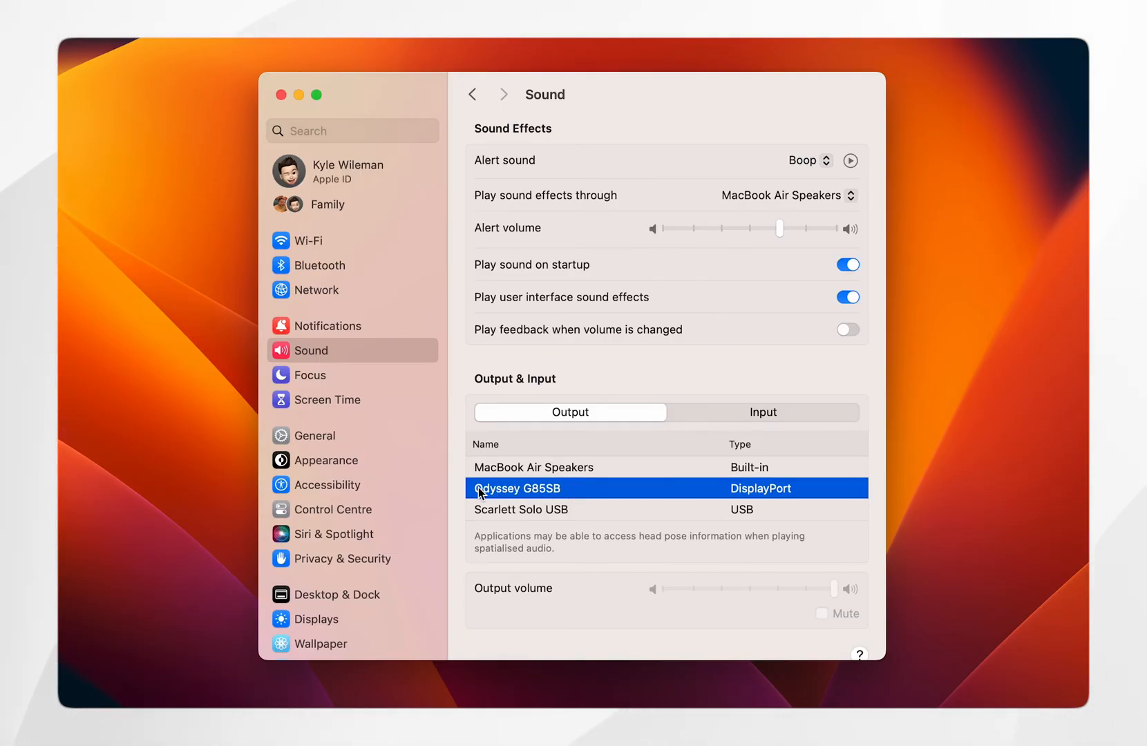
{"action": "mouse_move", "coordinate": [510, 501]}
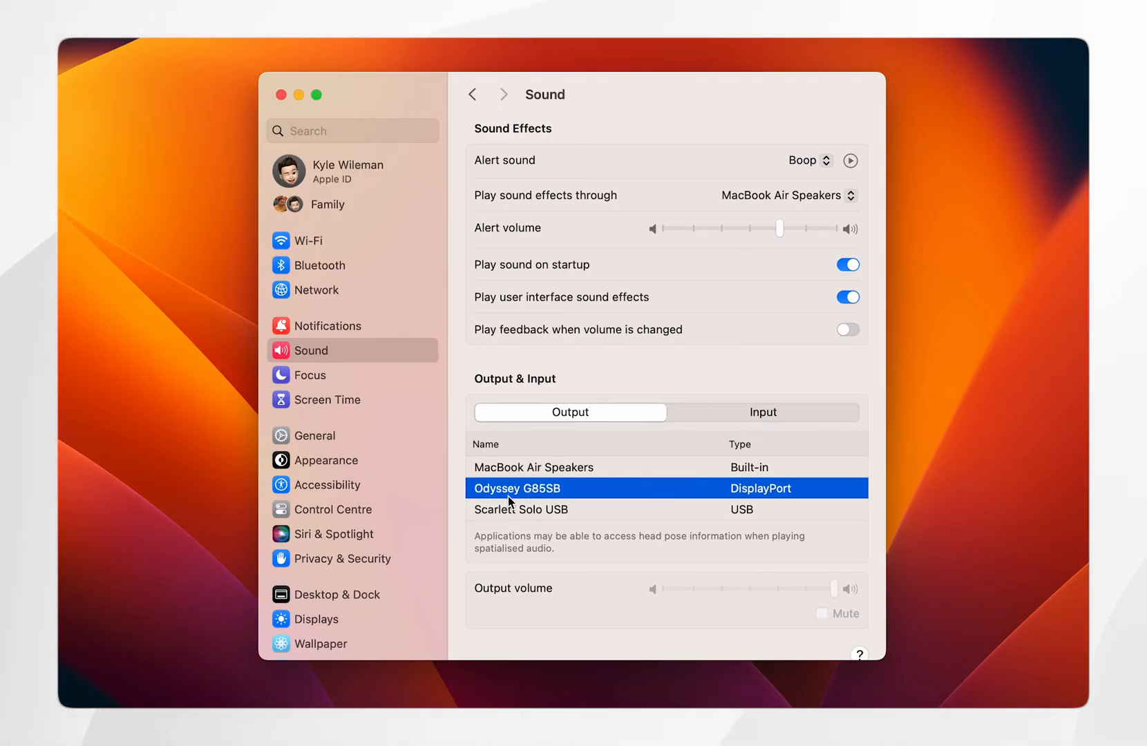
{"action": "mouse_move", "coordinate": [600, 497]}
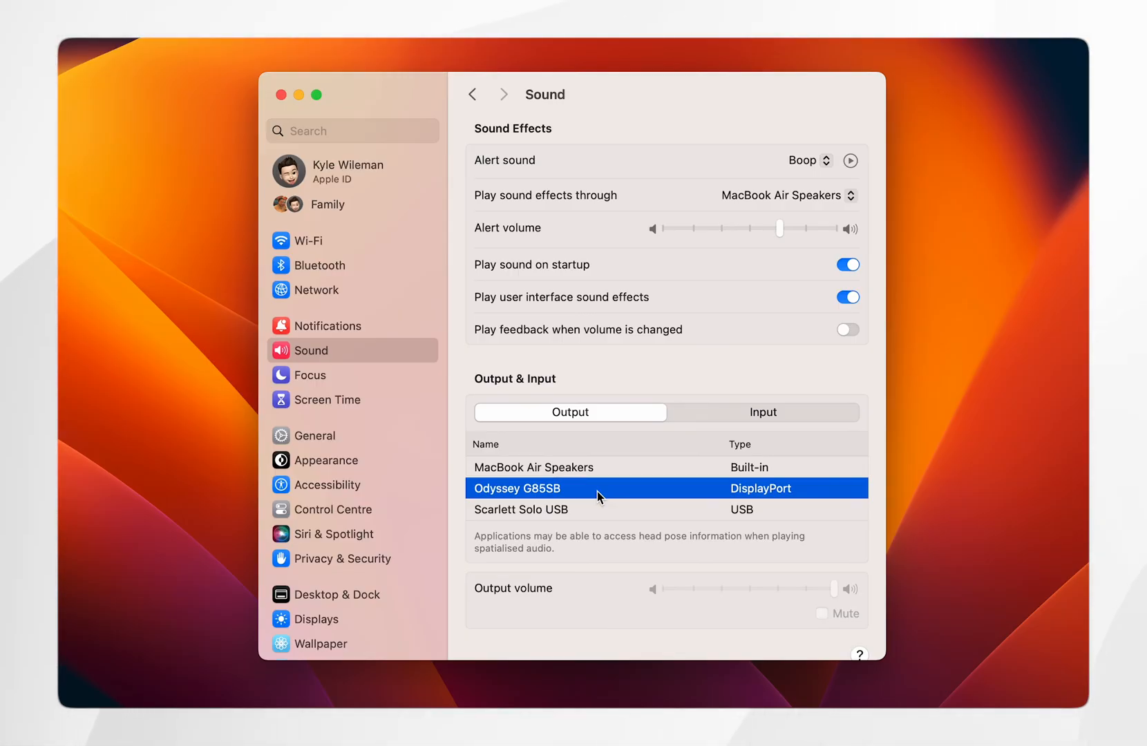
{"action": "mouse_move", "coordinate": [635, 497]}
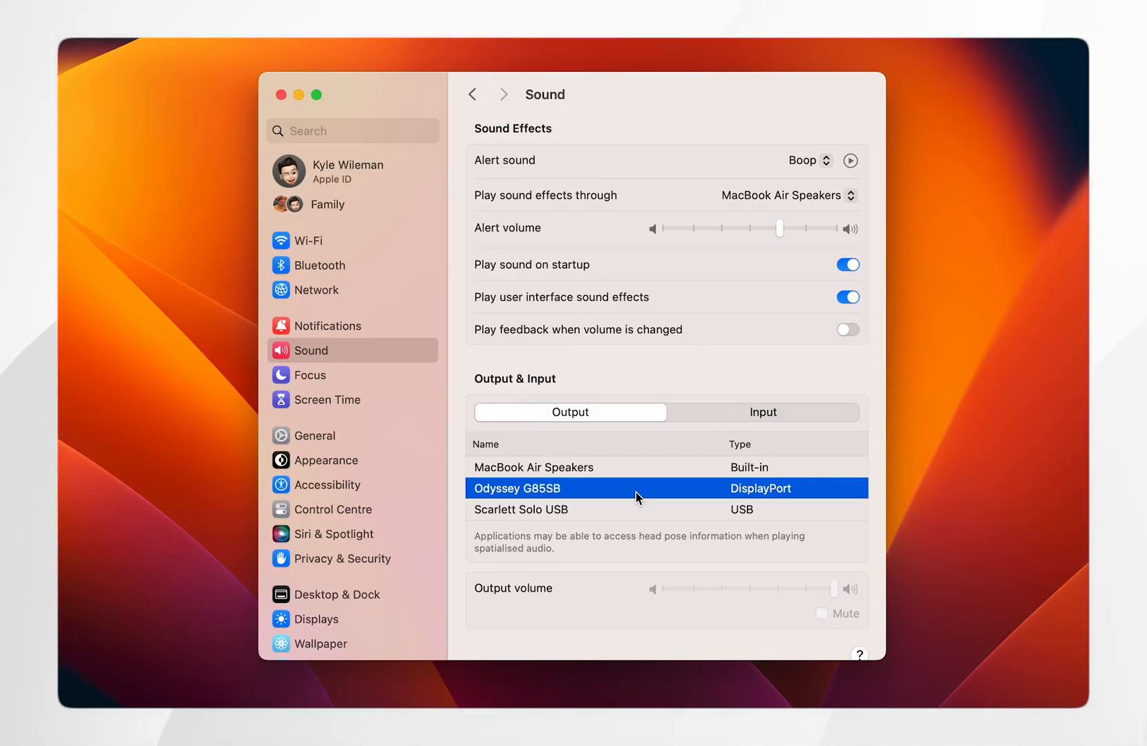